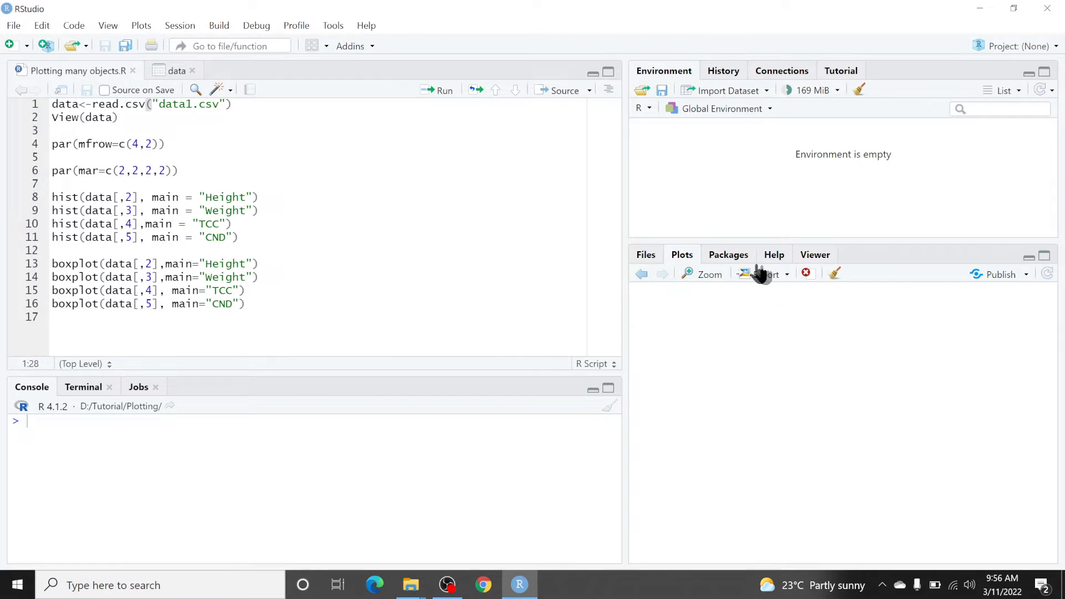
{"action": "mouse_move", "coordinate": [653, 265]}
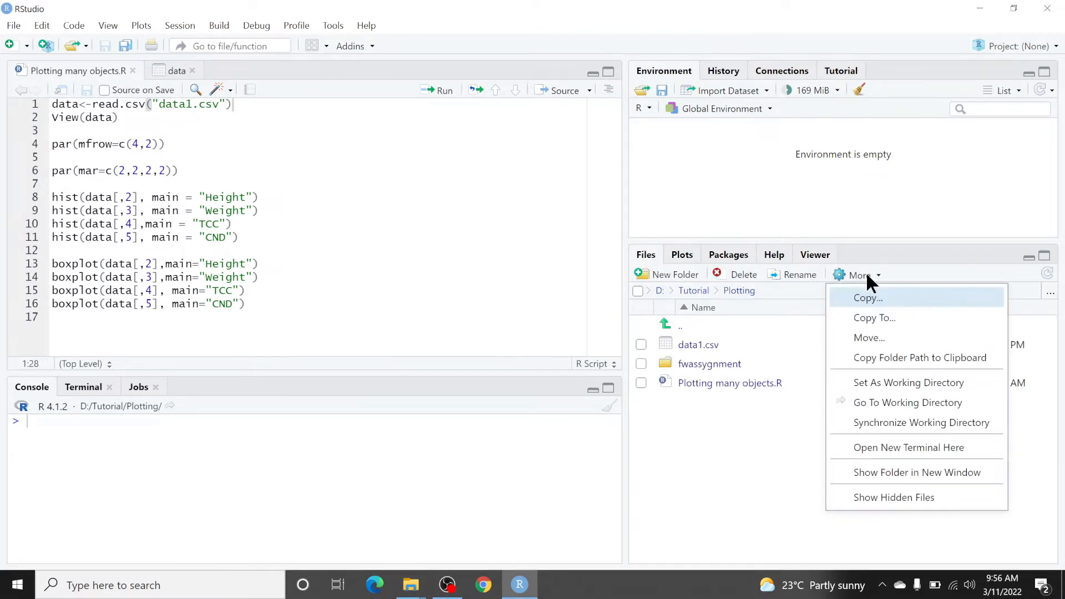
Set the Tutorial/Plotting folder holding data1.csv as the working directory.
{"action": "left_click", "coordinate": [907, 382]}
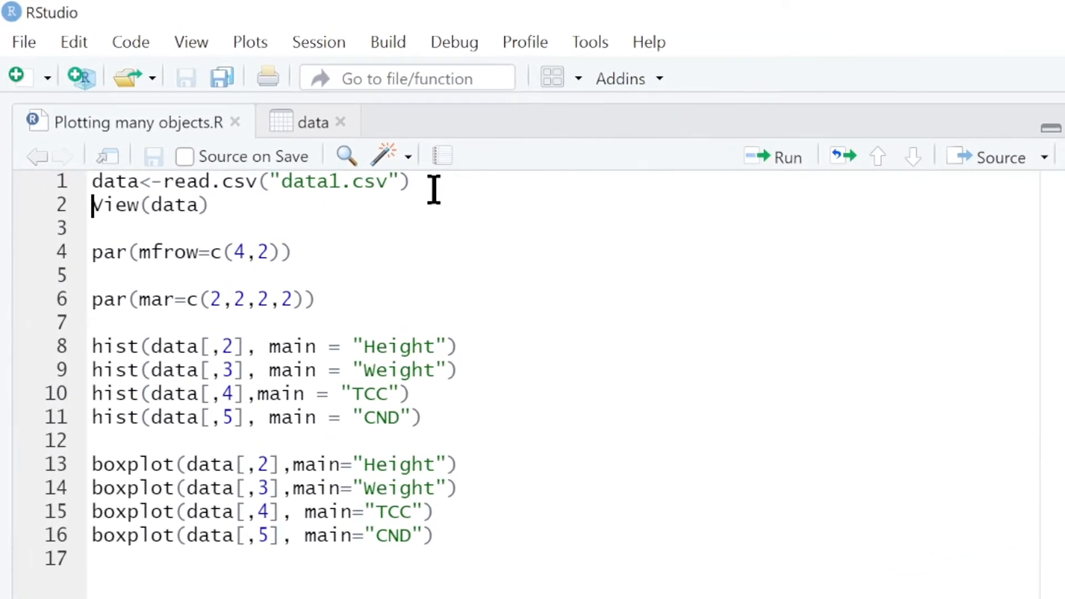
Load data1.csv, view its Colour, height, weight, TCC and CND columns, and return to the script.
{"action": "left_click", "coordinate": [308, 122]}
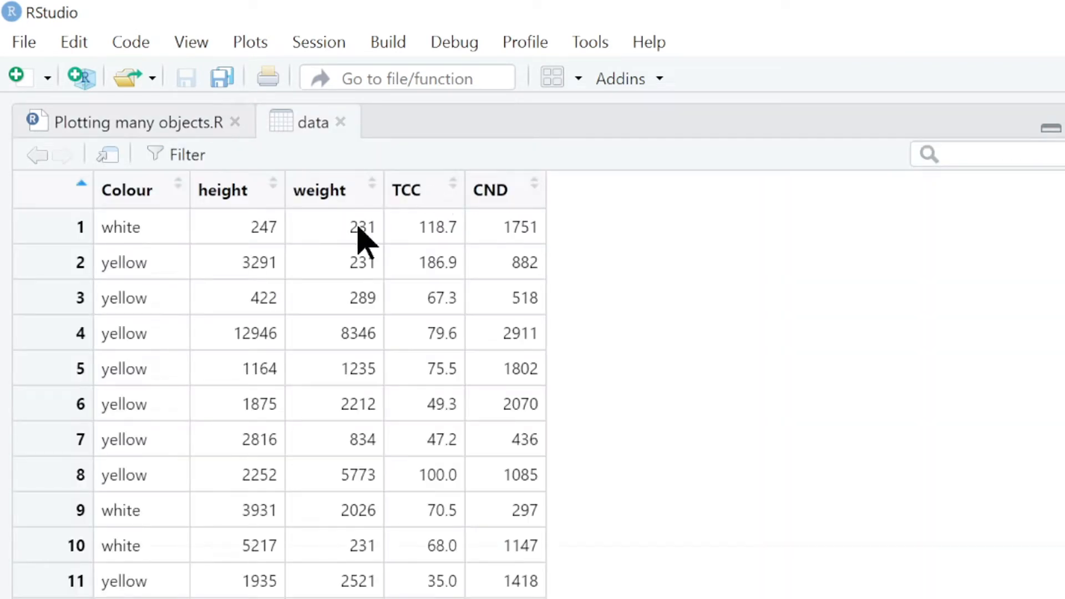
{"action": "mouse_move", "coordinate": [234, 203]}
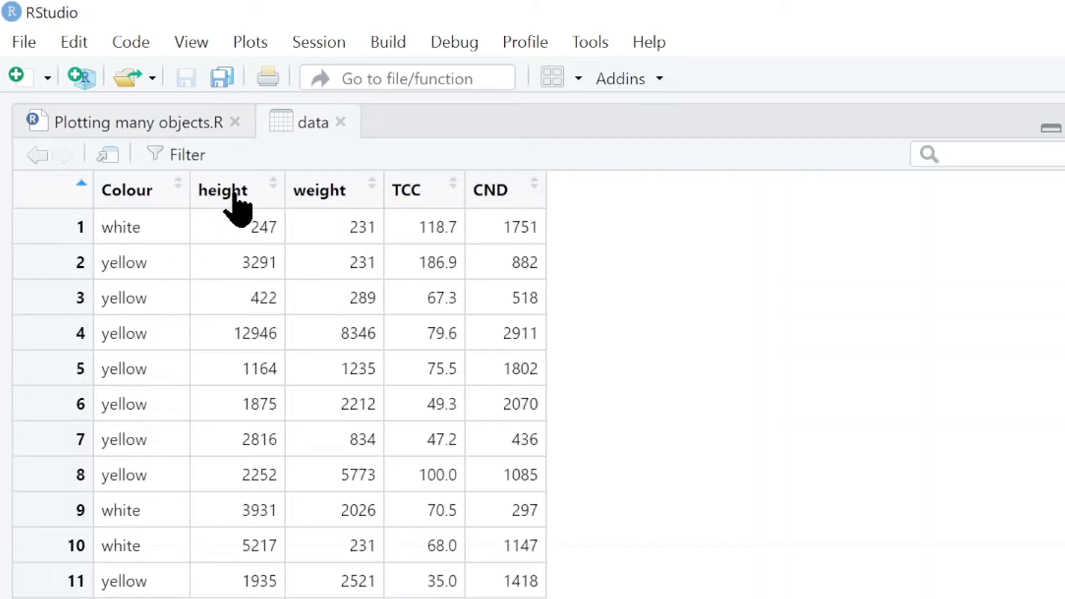
{"action": "mouse_move", "coordinate": [417, 207]}
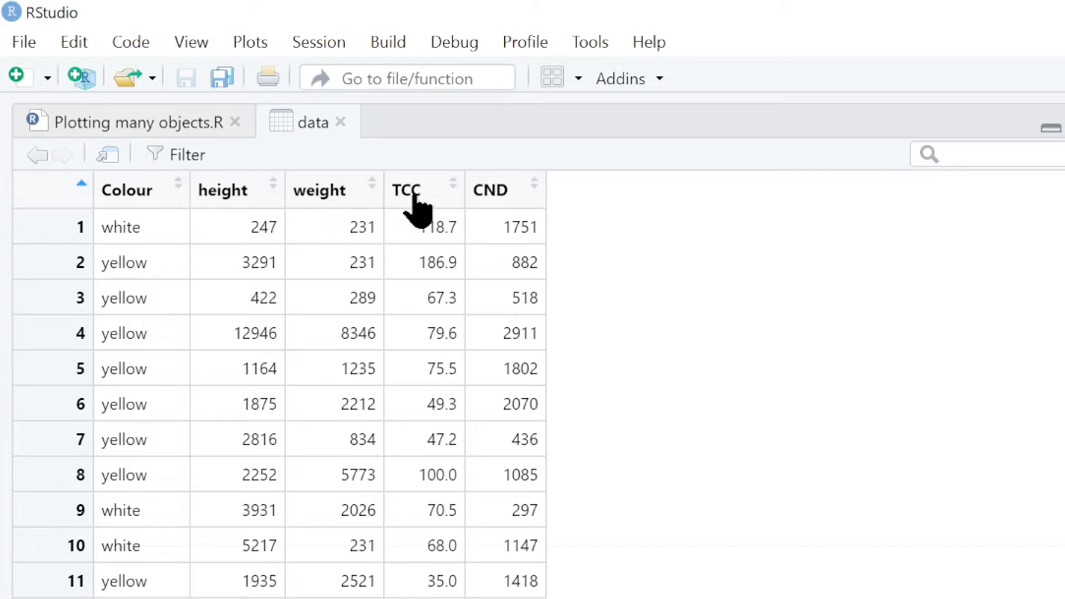
{"action": "mouse_move", "coordinate": [151, 126]}
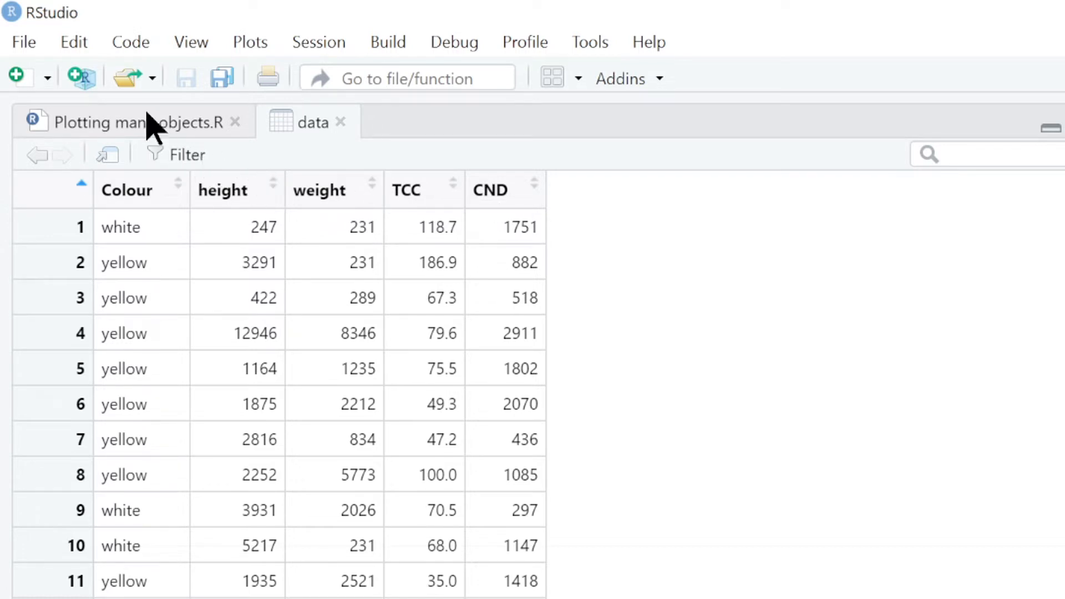
{"action": "left_click", "coordinate": [122, 122]}
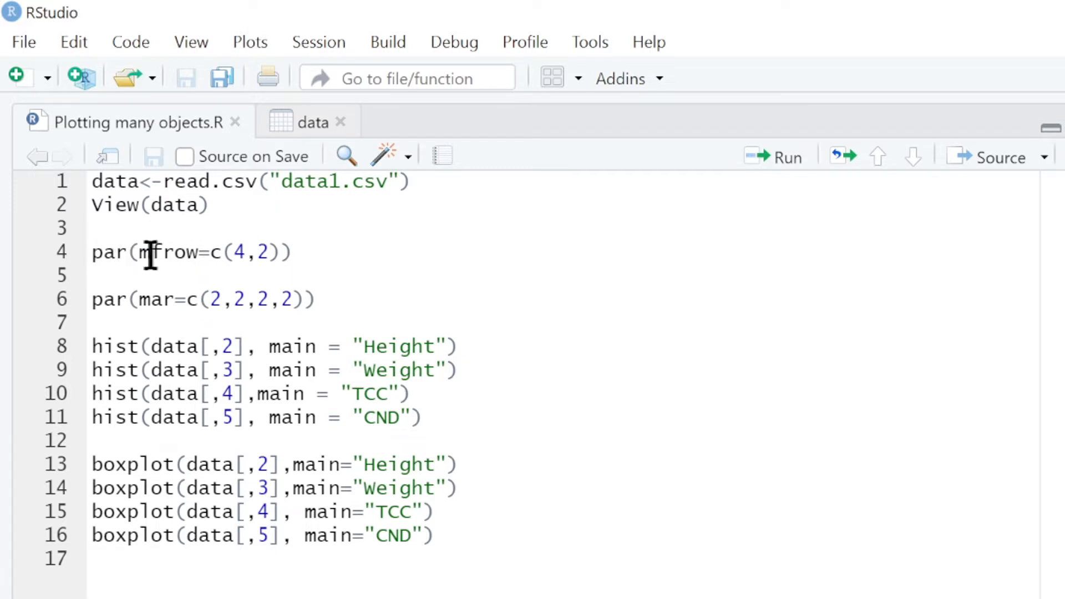
{"action": "mouse_move", "coordinate": [238, 251]}
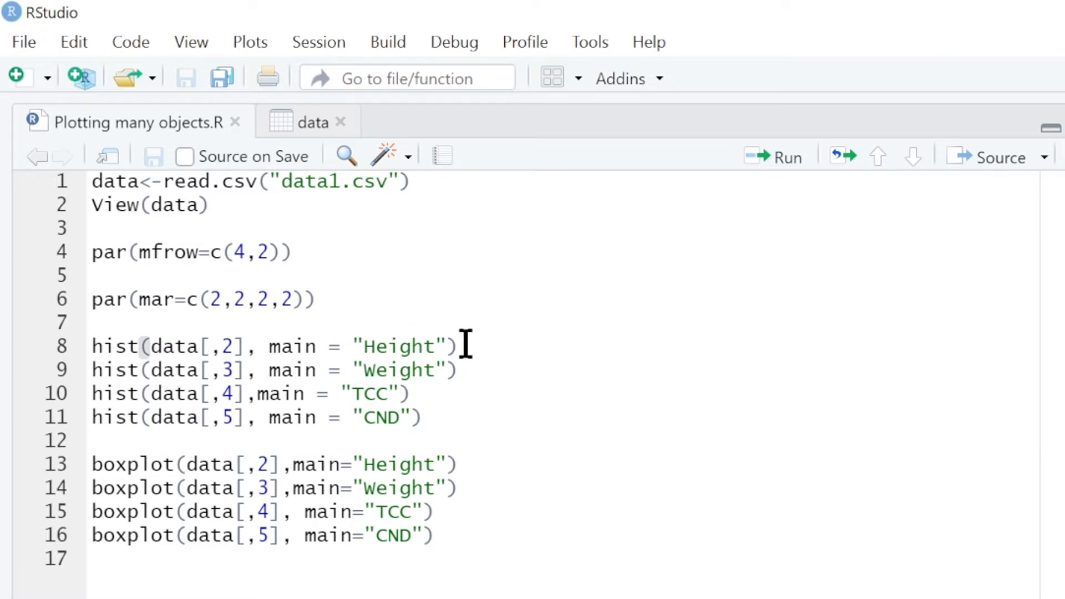
Run par(mfrow=c(4,2)) and the Height histogram, hitting 'figure margins too large'.
{"action": "left_click", "coordinate": [785, 156]}
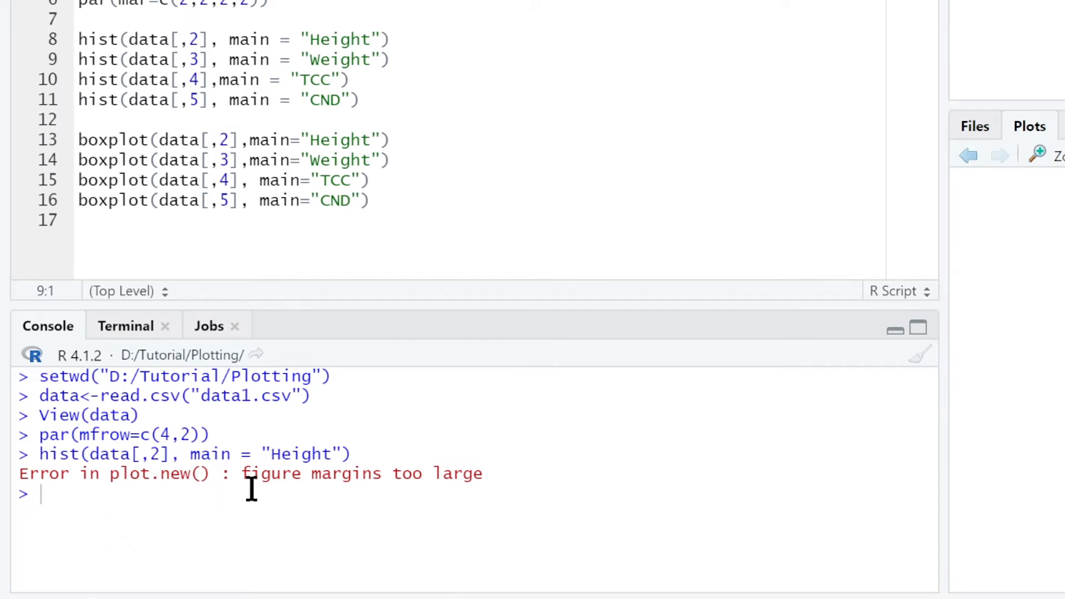
{"action": "mouse_move", "coordinate": [418, 473]}
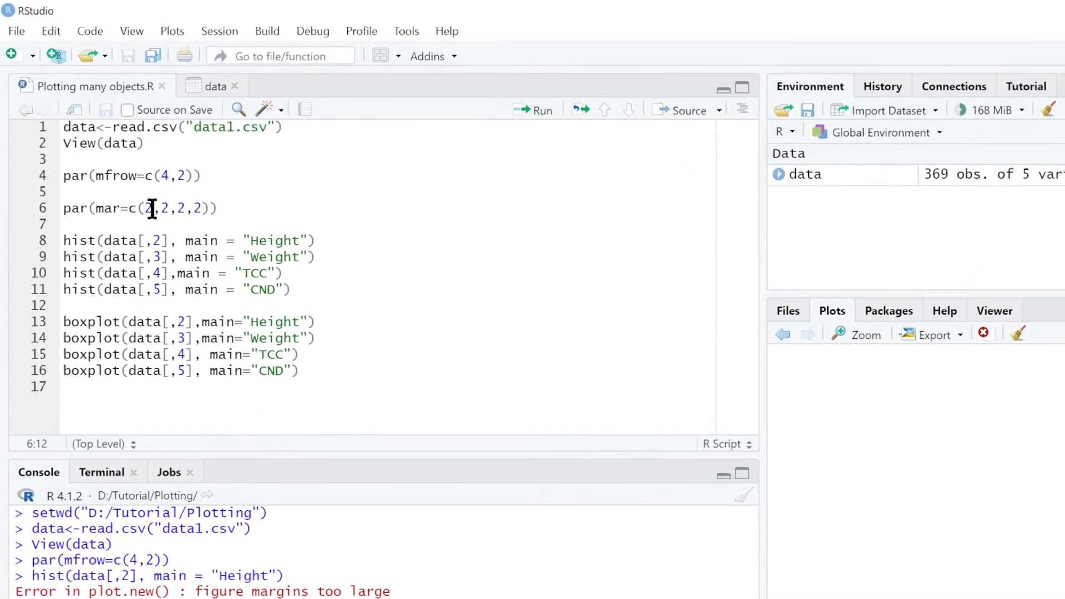
Change the margin line to par(mar=c(1,1,1,1)).
{"action": "type", "text": "1"}
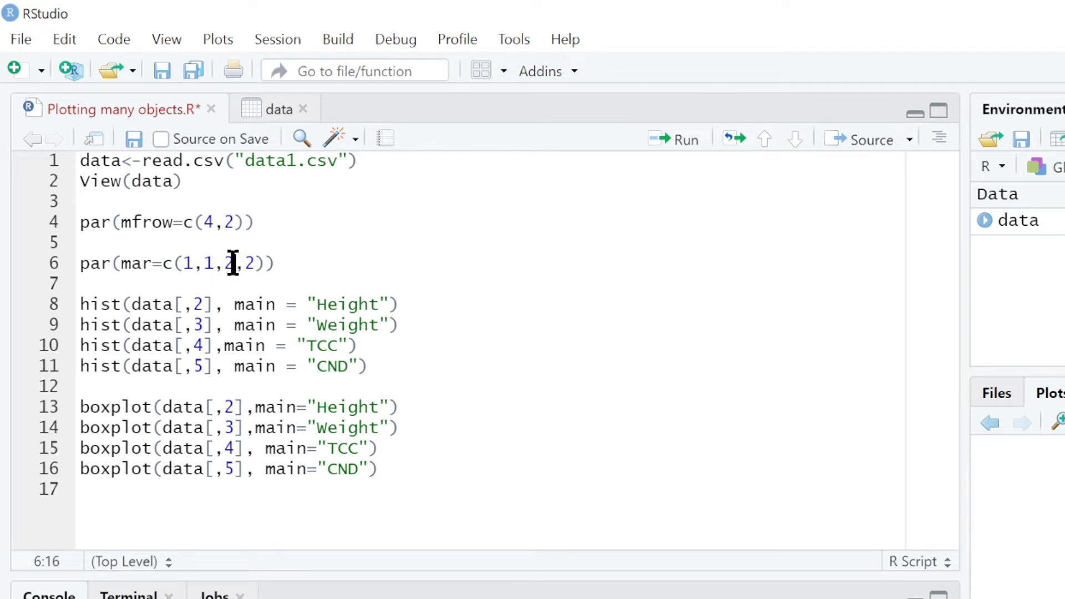
{"action": "type", "text": "1,"}
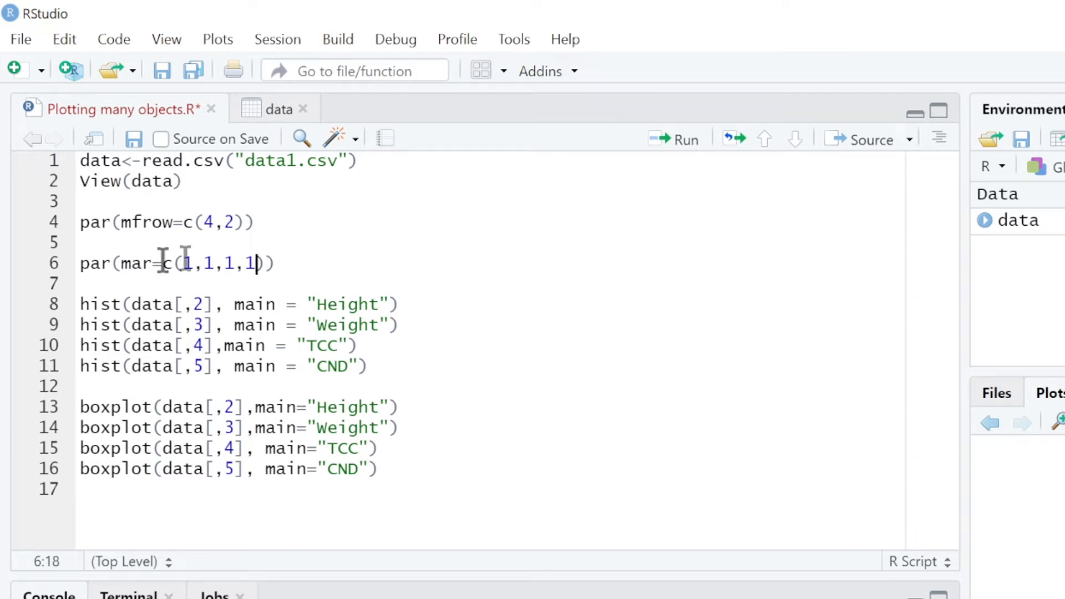
{"action": "mouse_move", "coordinate": [574, 265]}
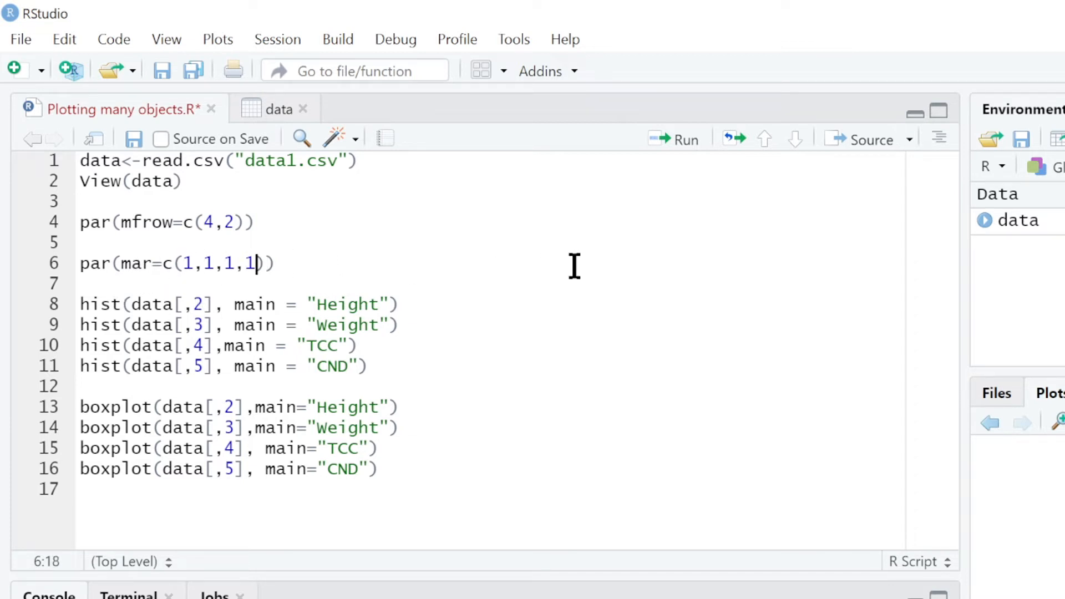
{"action": "left_click", "coordinate": [81, 303]}
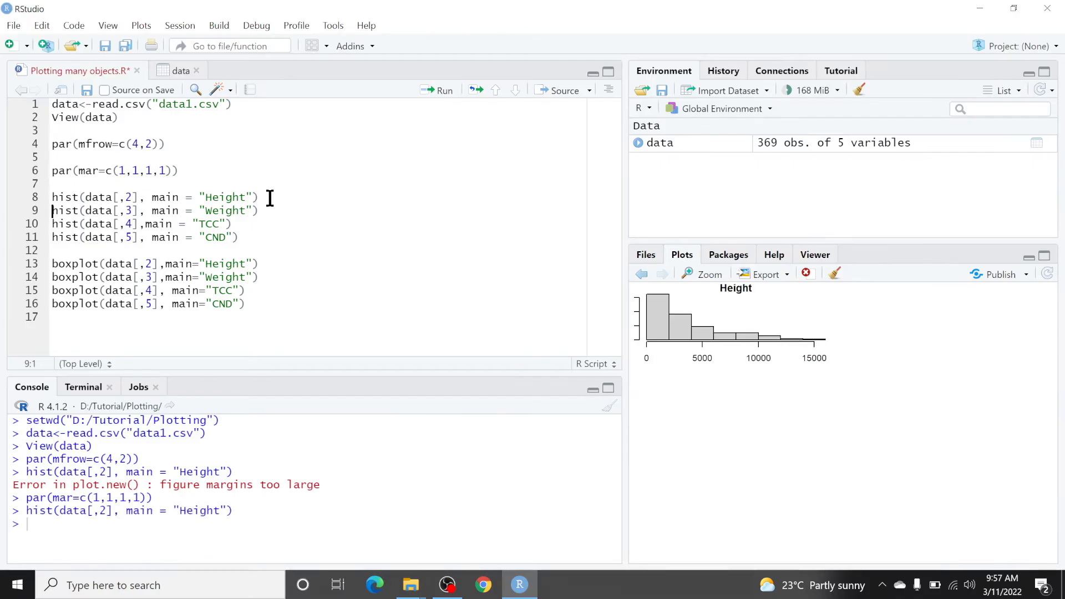
Run the margin line and the Weight, TCC and CND histogram lines.
{"action": "left_click", "coordinate": [438, 90]}
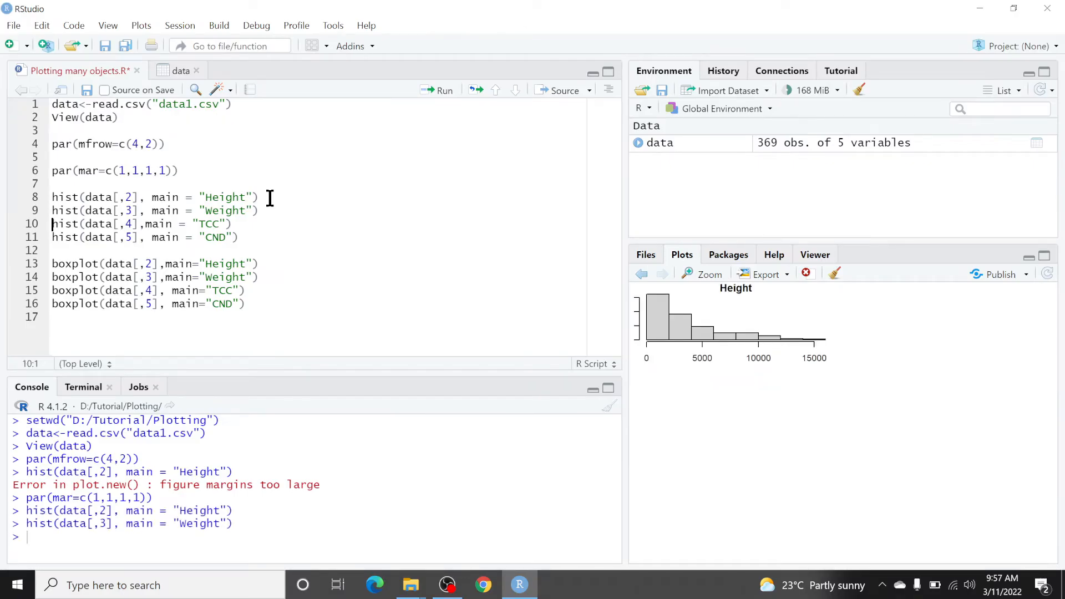
{"action": "left_click", "coordinate": [439, 89]}
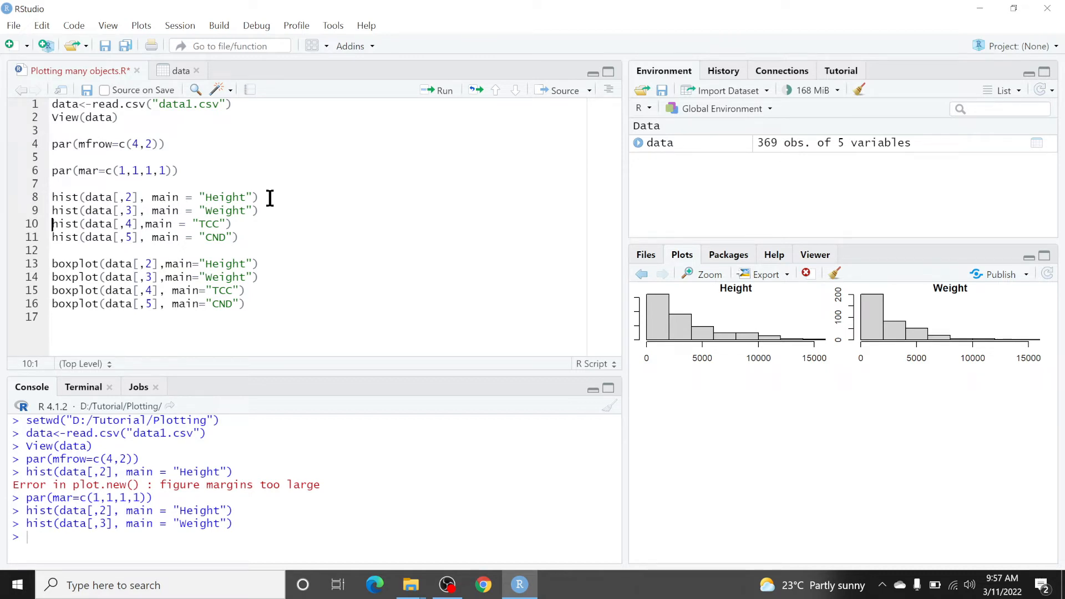
{"action": "left_click", "coordinate": [436, 89]}
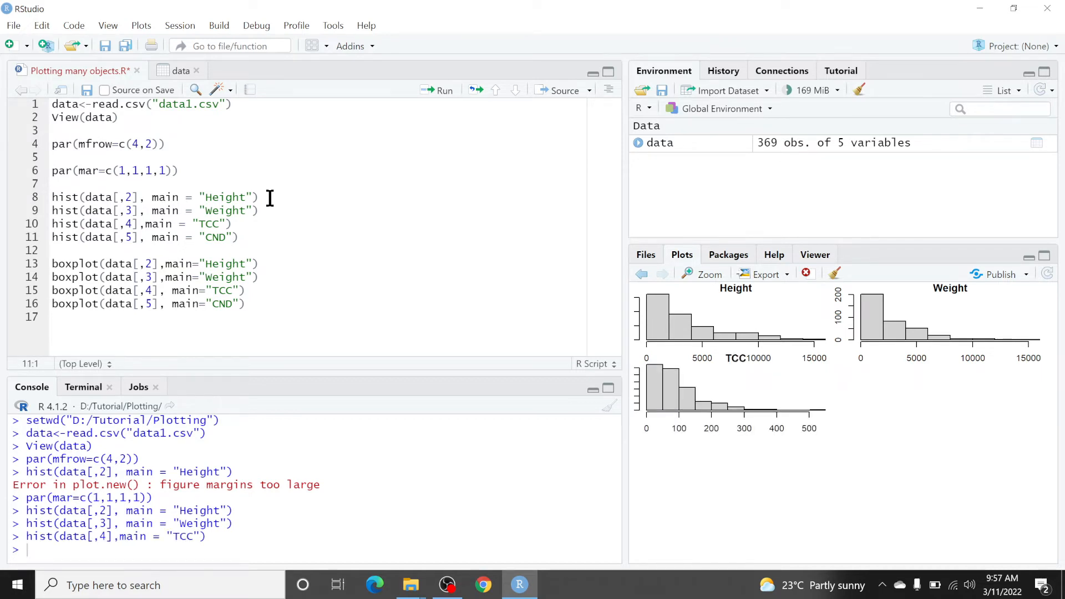
{"action": "left_click", "coordinate": [439, 89]}
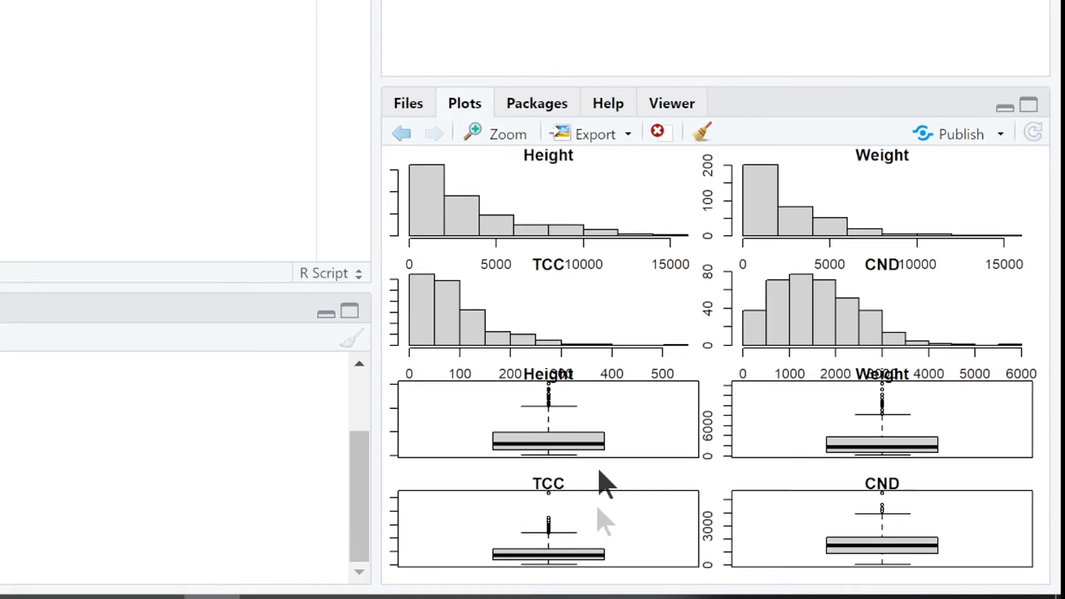
{"action": "mouse_move", "coordinate": [967, 420]}
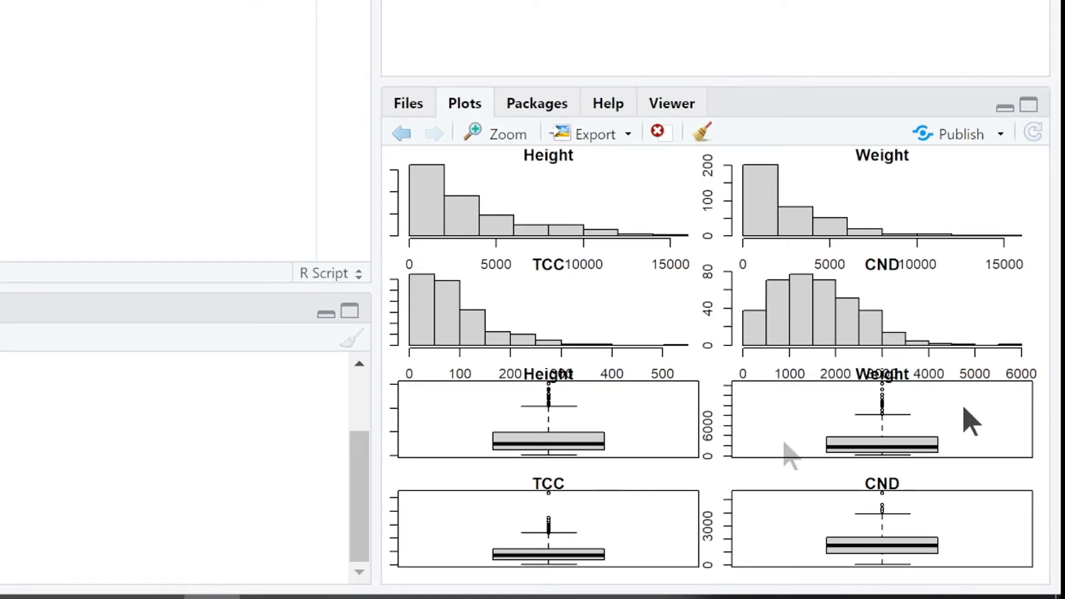
{"action": "mouse_move", "coordinate": [637, 234]}
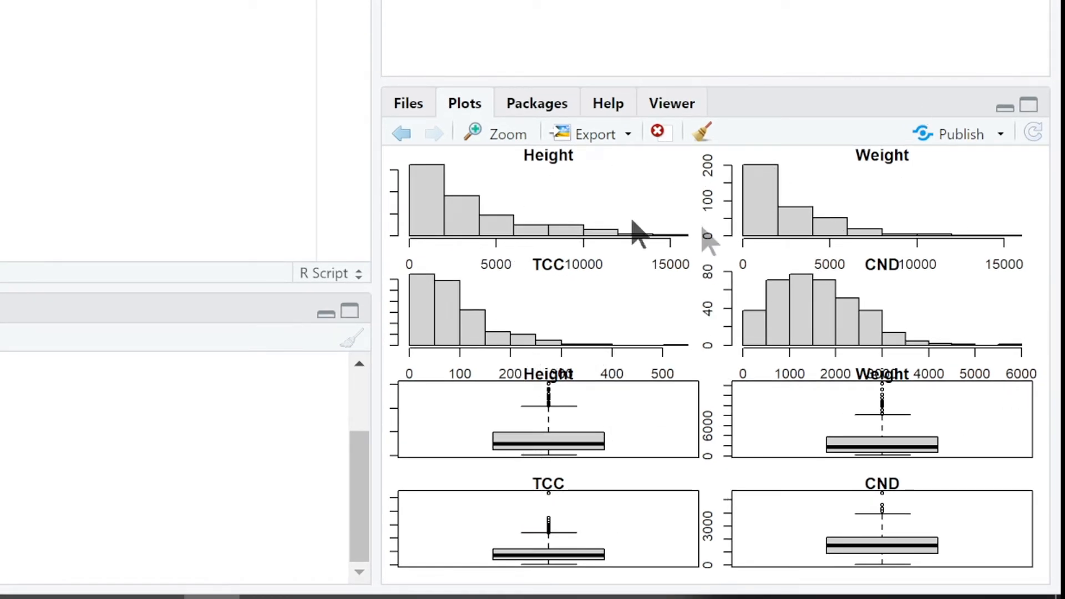
{"action": "mouse_move", "coordinate": [550, 292]}
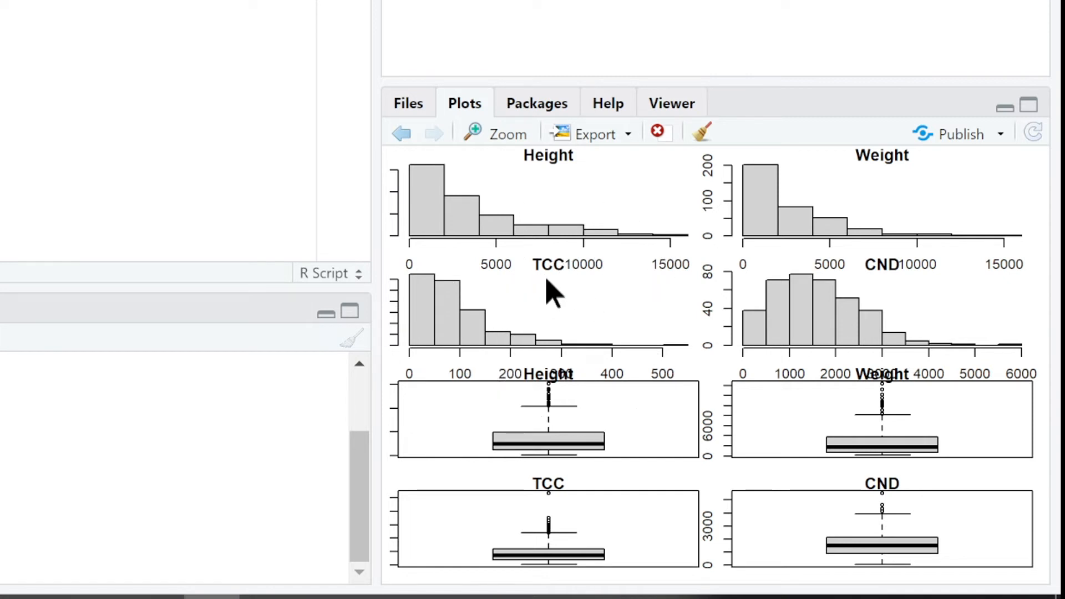
{"action": "mouse_move", "coordinate": [876, 387]}
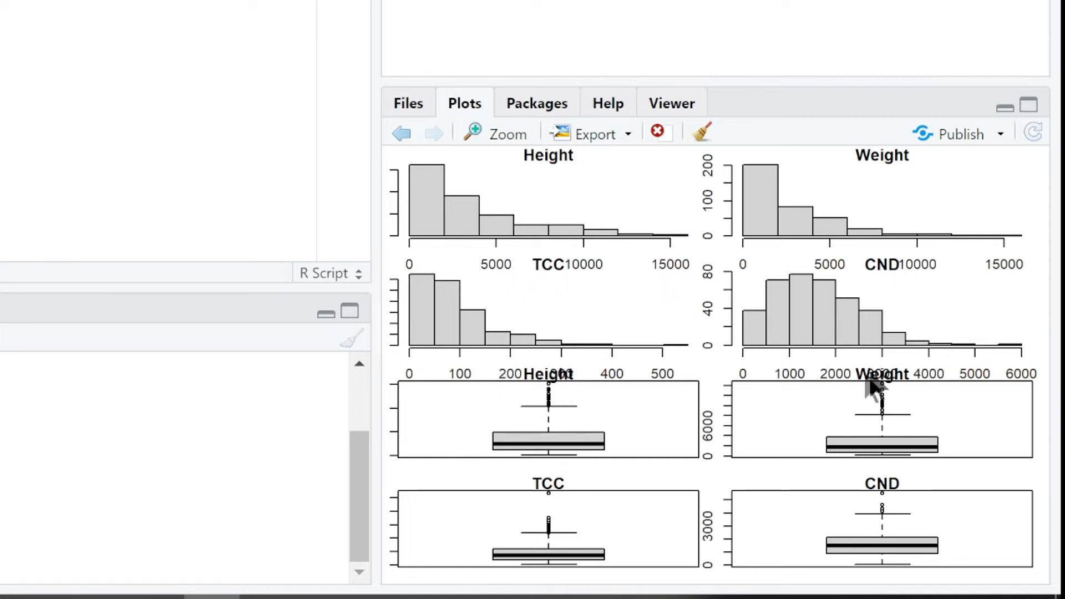
{"action": "mouse_move", "coordinate": [486, 512]}
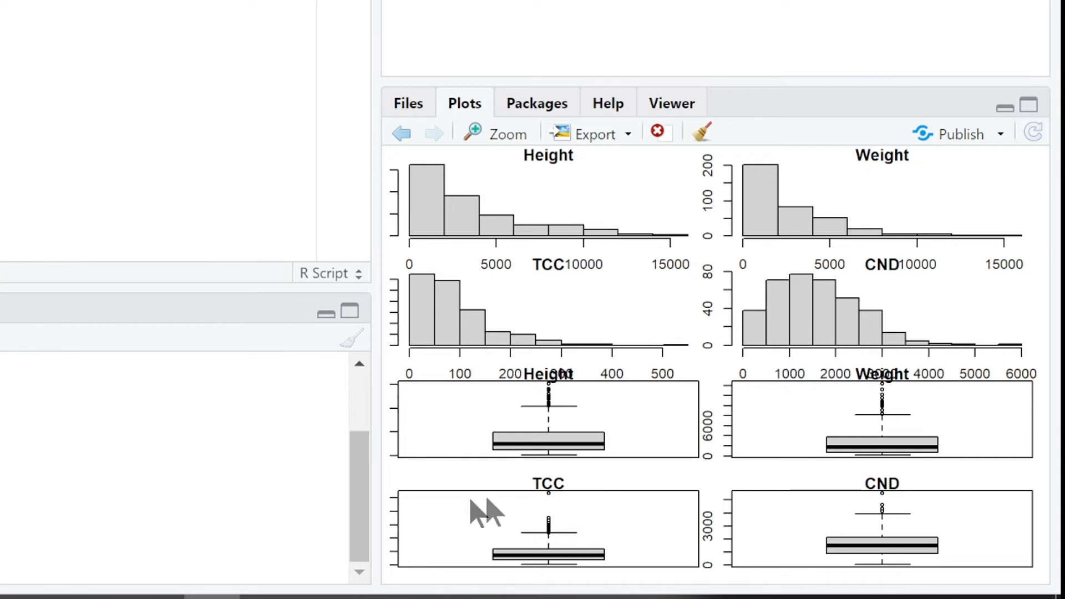
{"action": "mouse_move", "coordinate": [438, 445]}
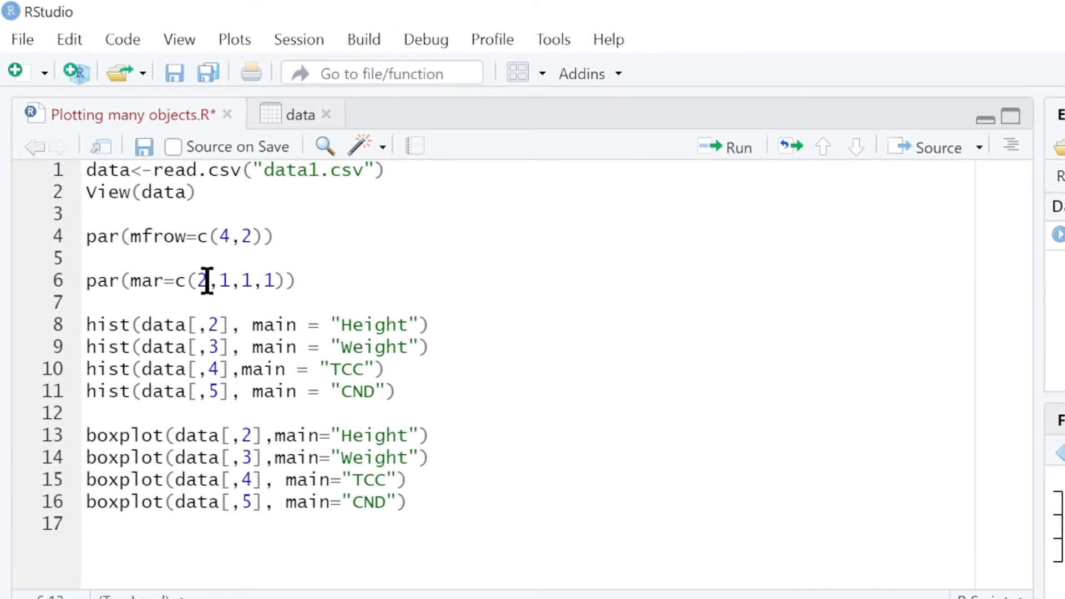
Edit the margin line to par(mar=c(2,2,2,2)) and run it.
{"action": "type", "text": "2"}
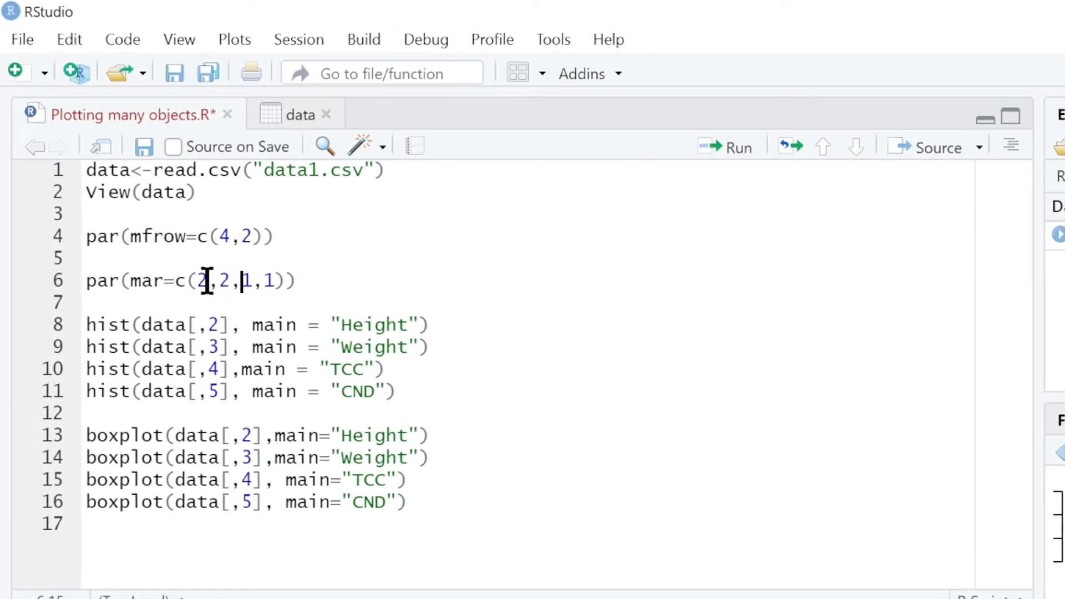
{"action": "type", "text": "2"}
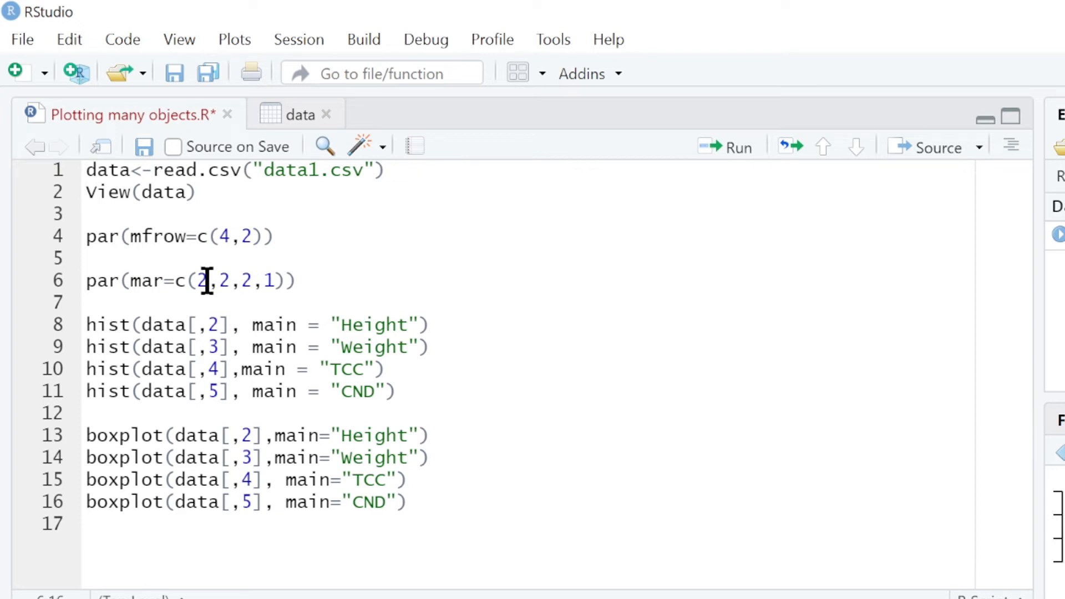
{"action": "type", "text": "2"}
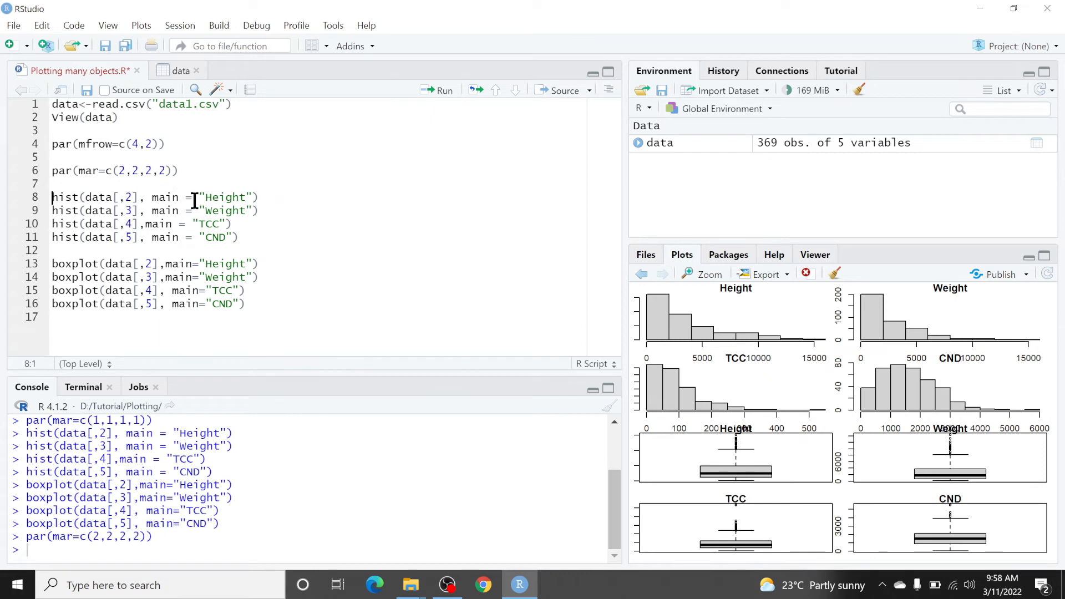
Redraw the four histograms and four boxplots with 2-unit margins and view them zoomed.
{"action": "left_click", "coordinate": [438, 89]}
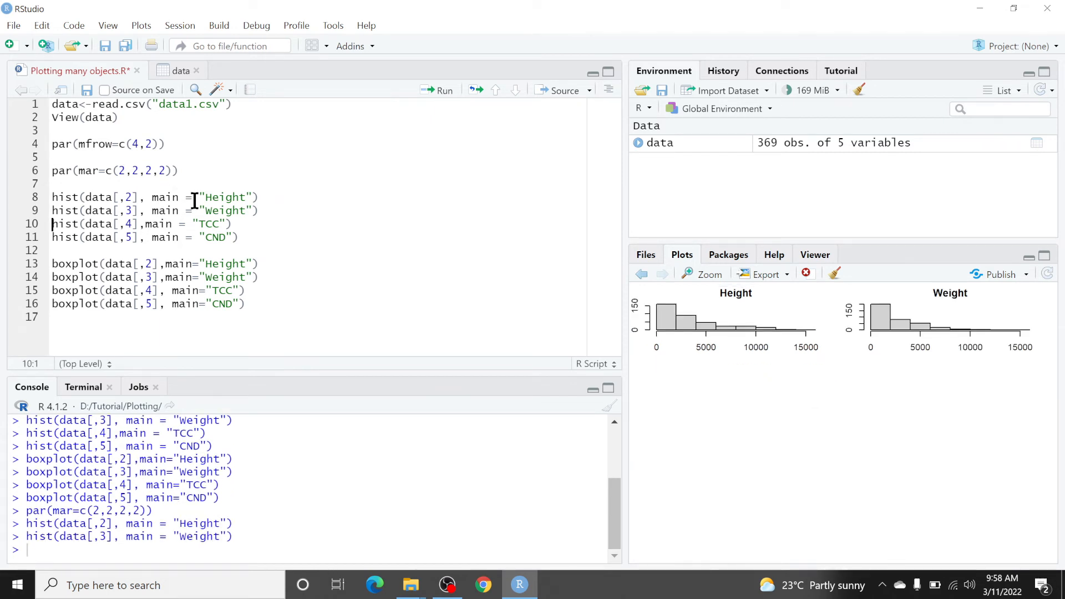
{"action": "left_click", "coordinate": [438, 89]}
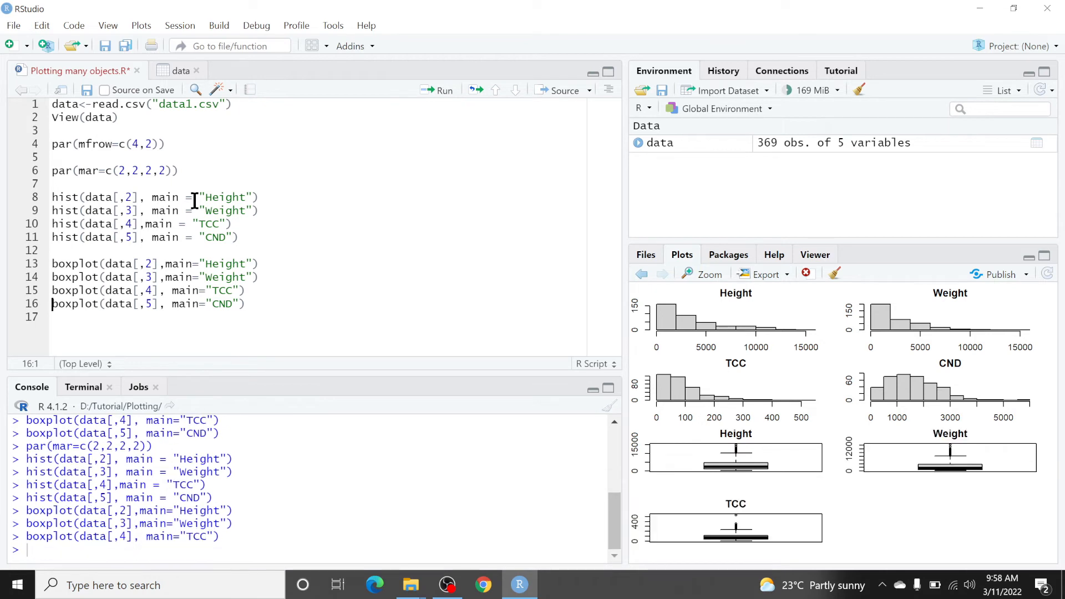
{"action": "left_click", "coordinate": [437, 91]}
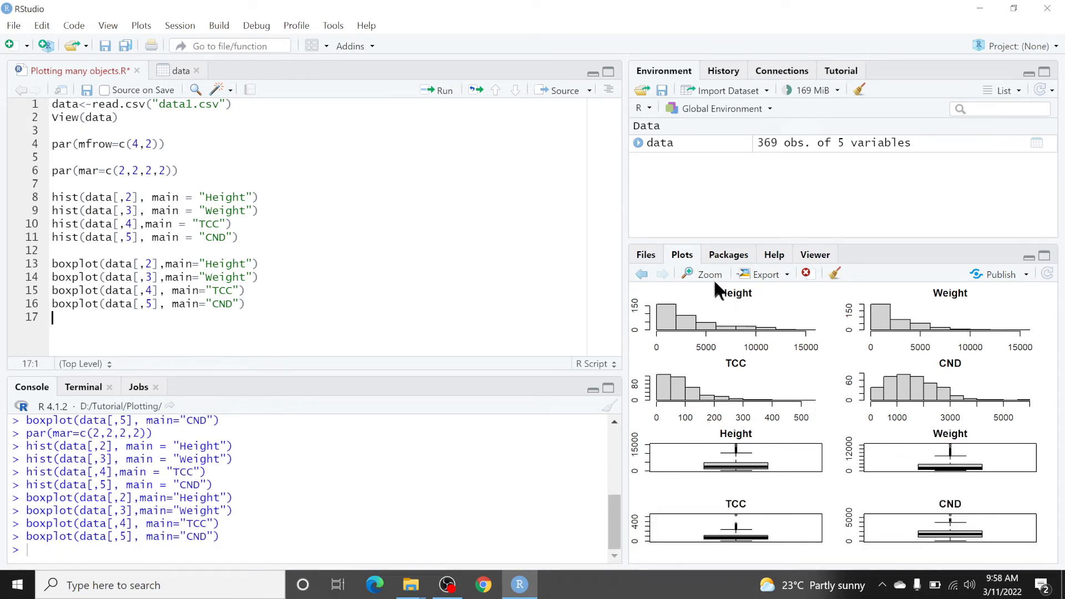
{"action": "left_click", "coordinate": [702, 274]}
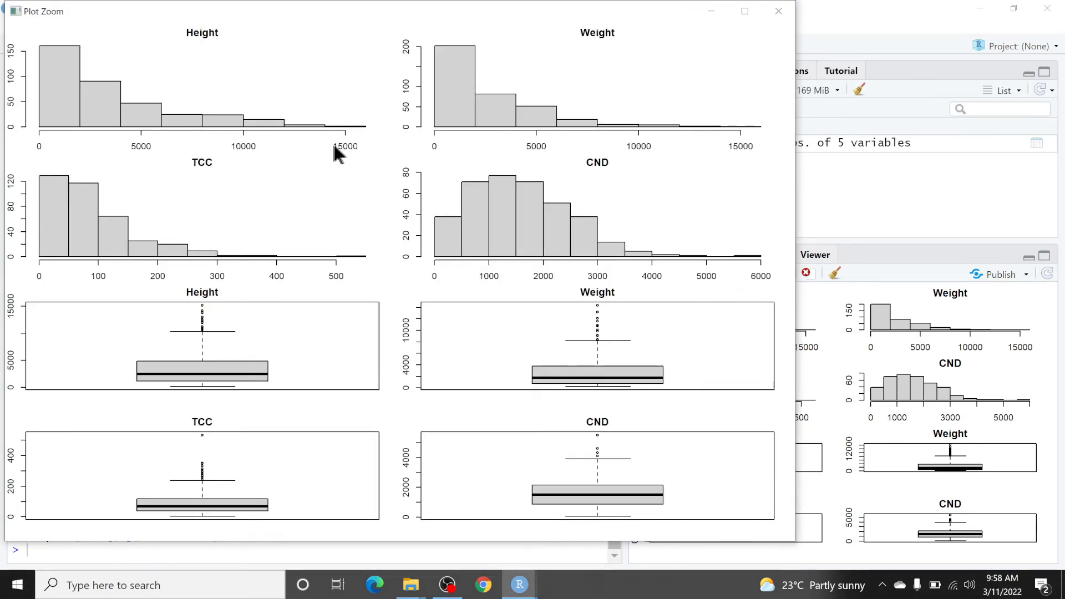
{"action": "mouse_move", "coordinate": [752, 35]}
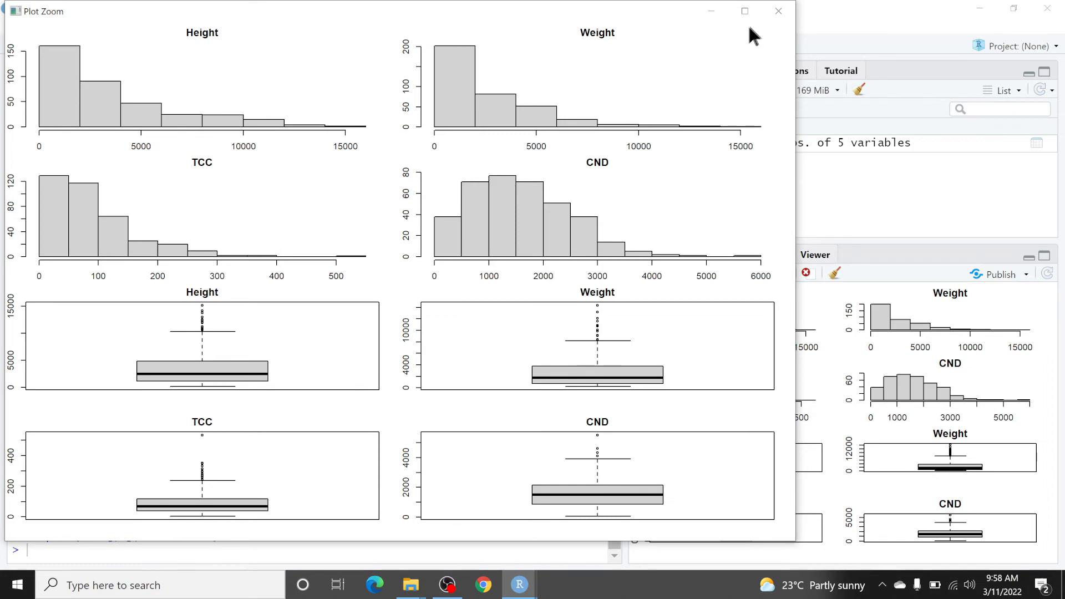
{"action": "left_click", "coordinate": [778, 11]}
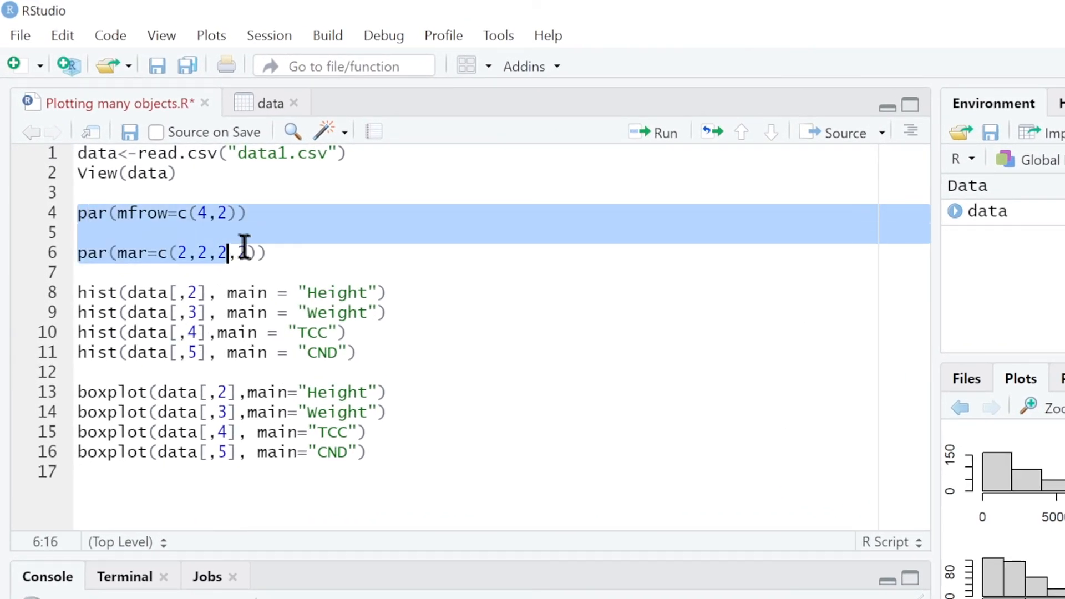
{"action": "type", "text": ",2"}
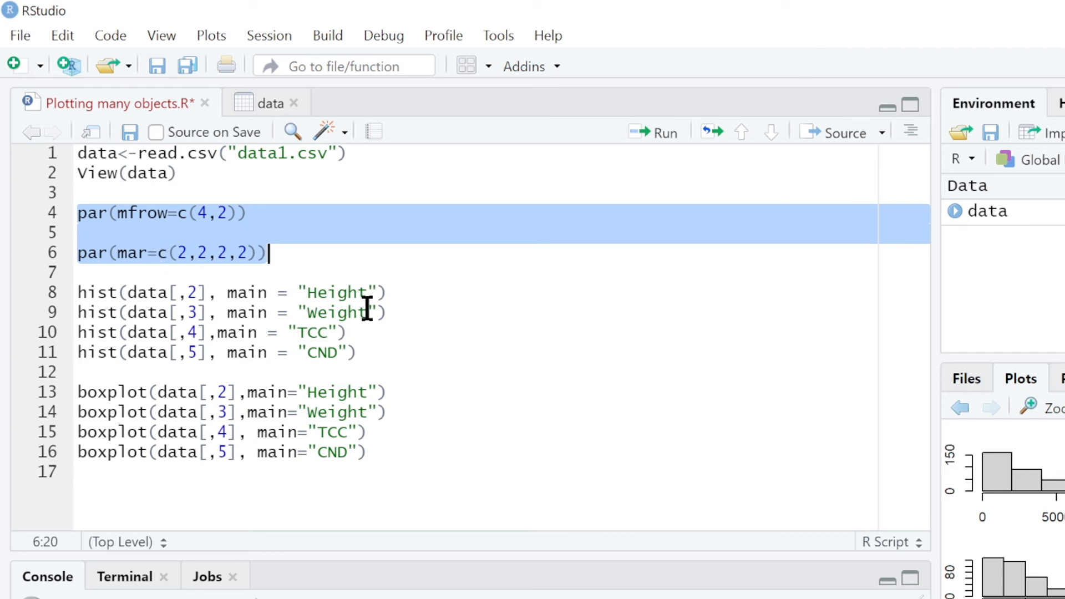
{"action": "mouse_move", "coordinate": [662, 547]}
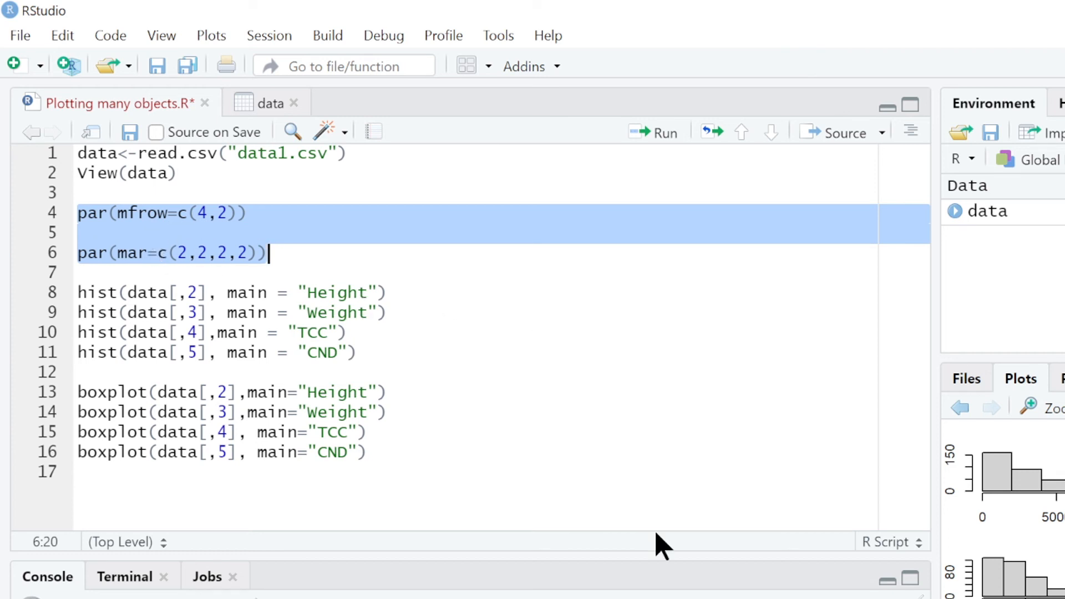